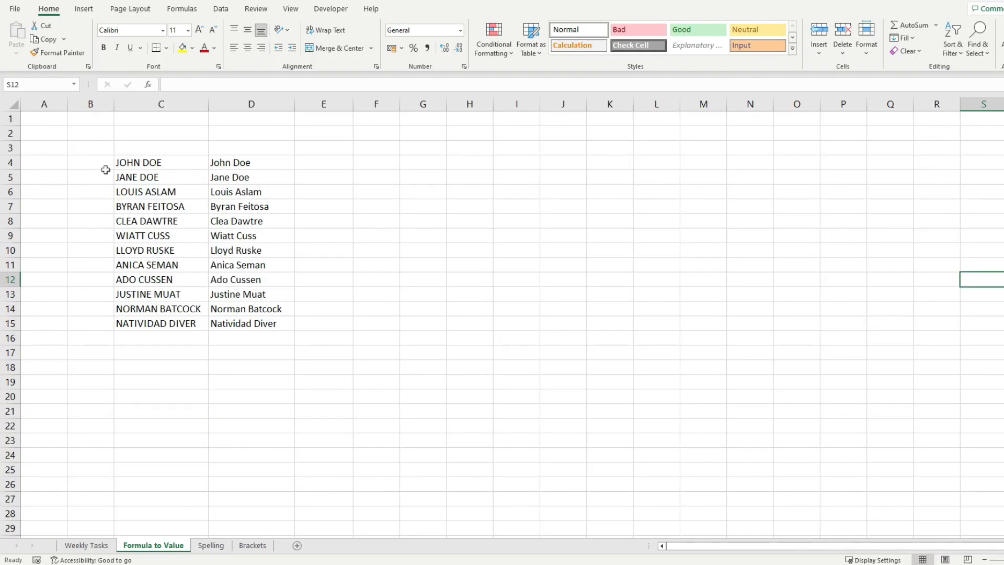
Inspect the PROPER formula in D4 against the uppercase source name in C4
{"action": "left_click", "coordinate": [251, 162]}
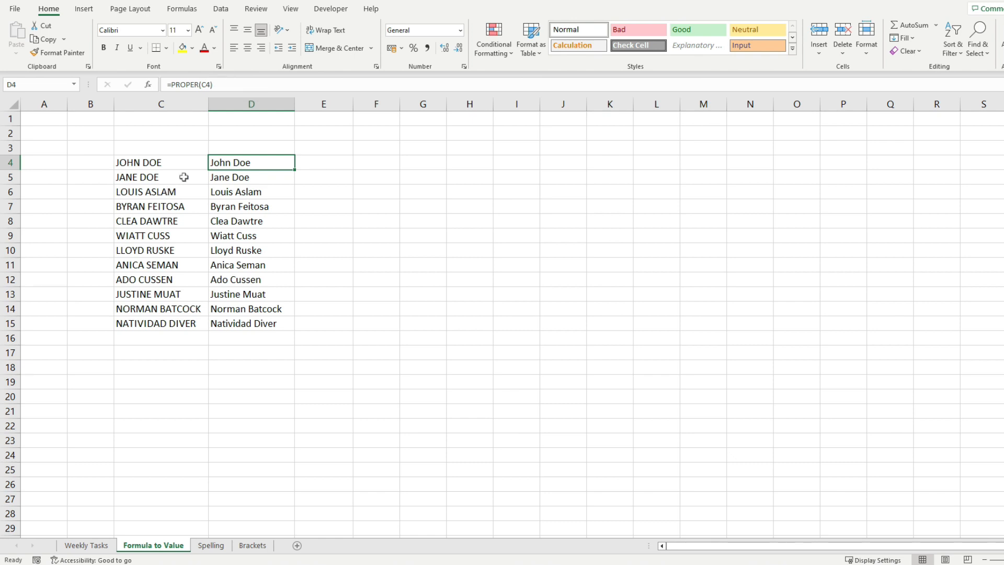
{"action": "left_click", "coordinate": [161, 162]}
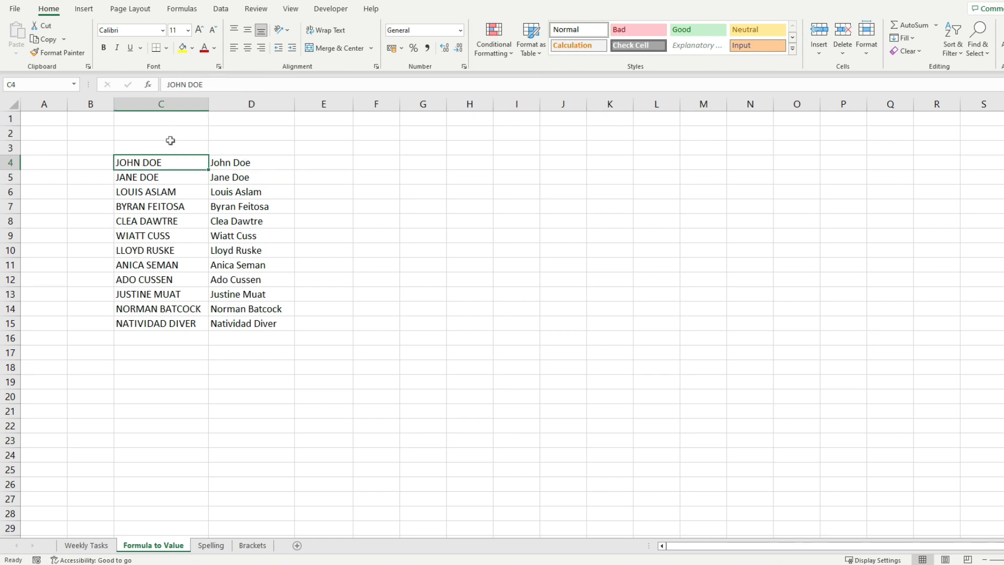
{"action": "left_click", "coordinate": [251, 163]}
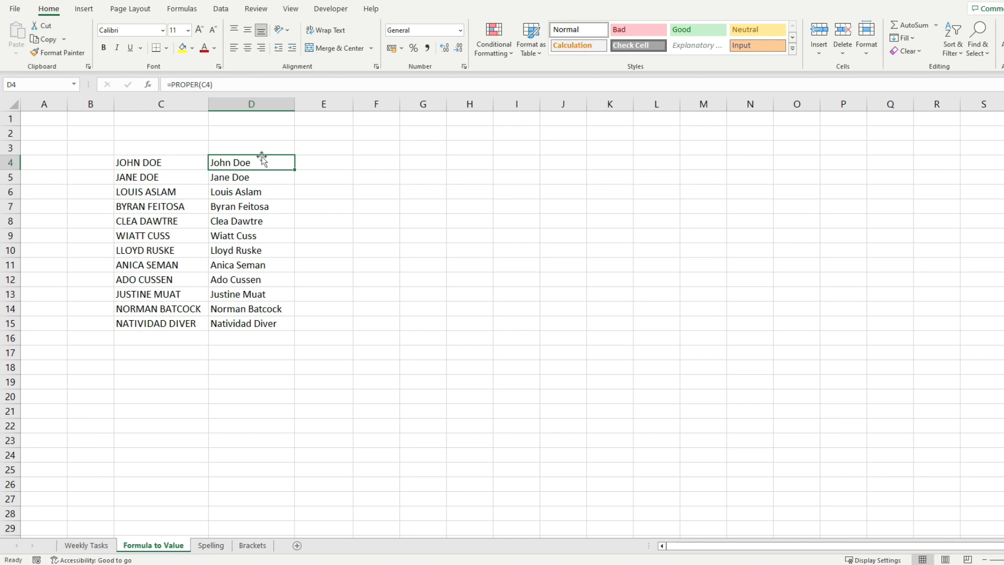
{"action": "double_click", "coordinate": [250, 162]}
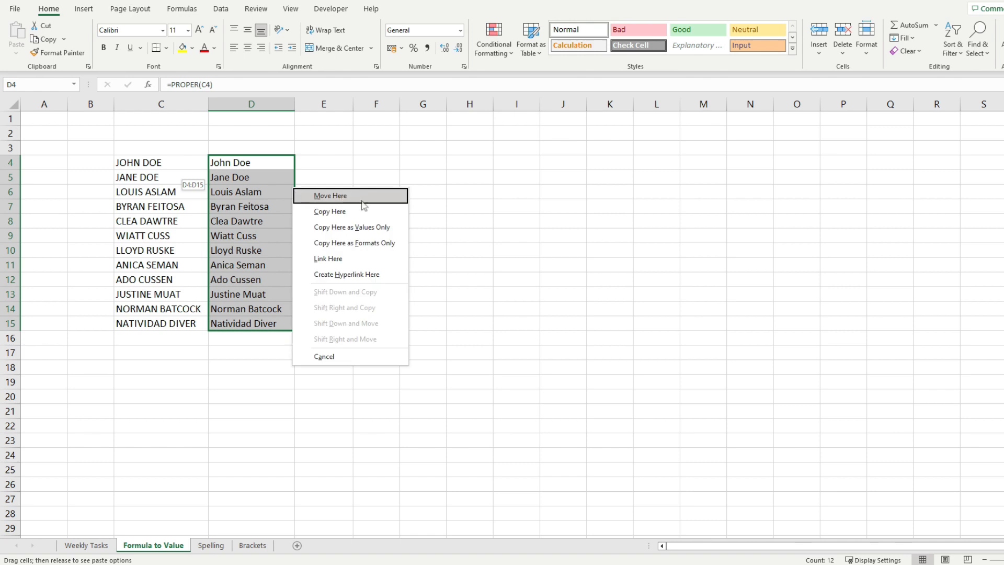
{"action": "mouse_move", "coordinate": [364, 214]}
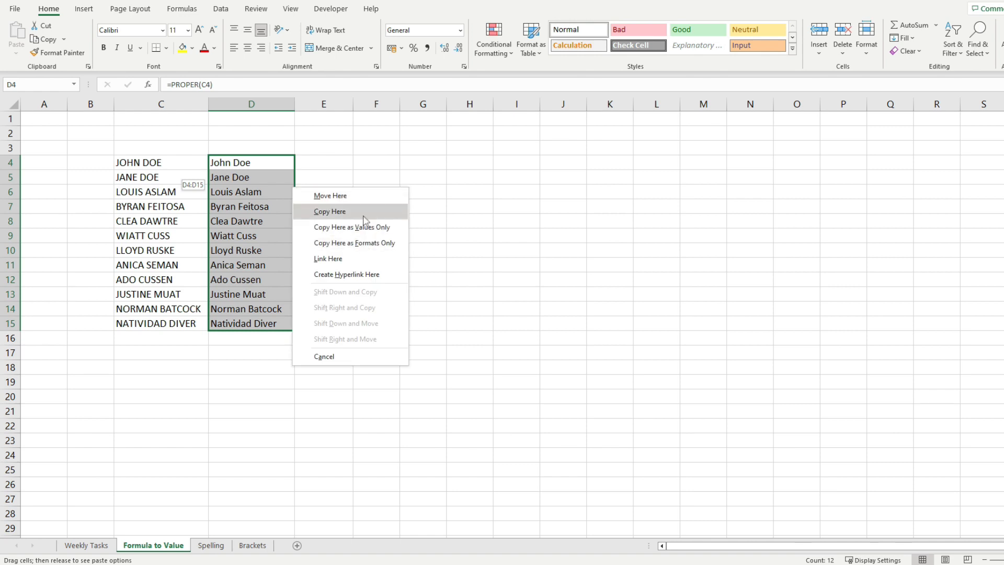
{"action": "mouse_move", "coordinate": [353, 228]}
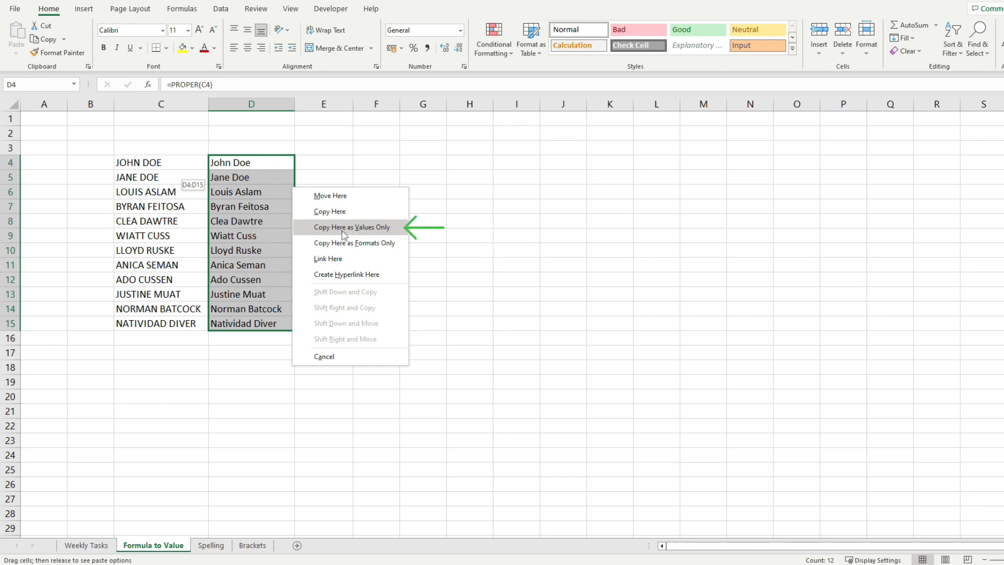
Convert the D4:D15 names to plain values via Copy Here as Values Only and confirm D6
{"action": "left_click", "coordinate": [350, 228]}
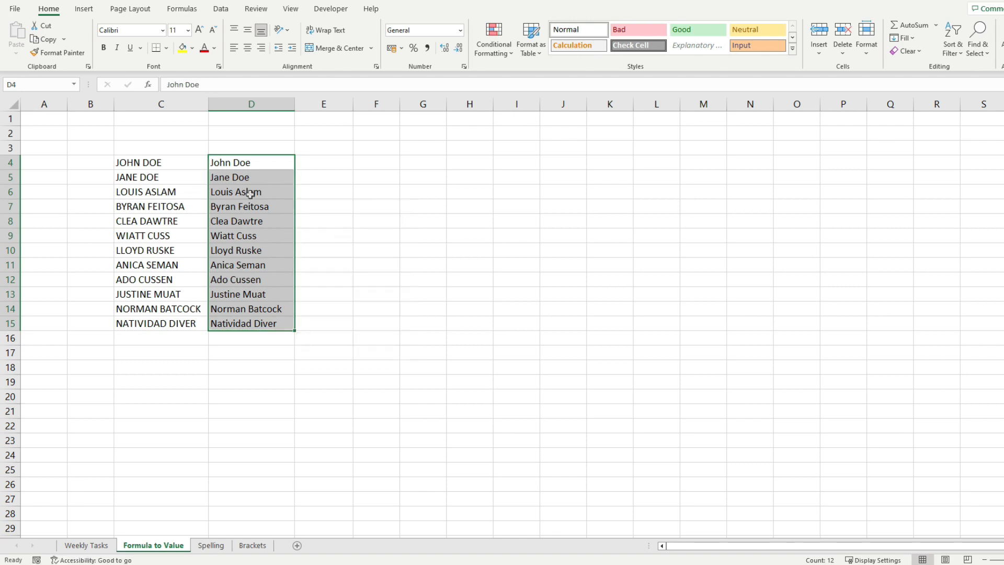
{"action": "left_click", "coordinate": [250, 191]}
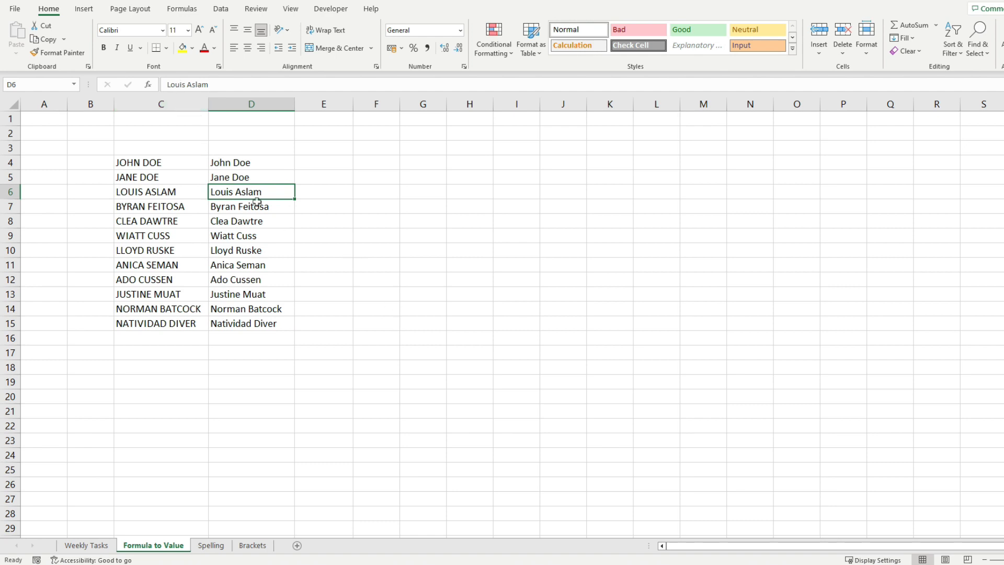
{"action": "left_click", "coordinate": [422, 191]}
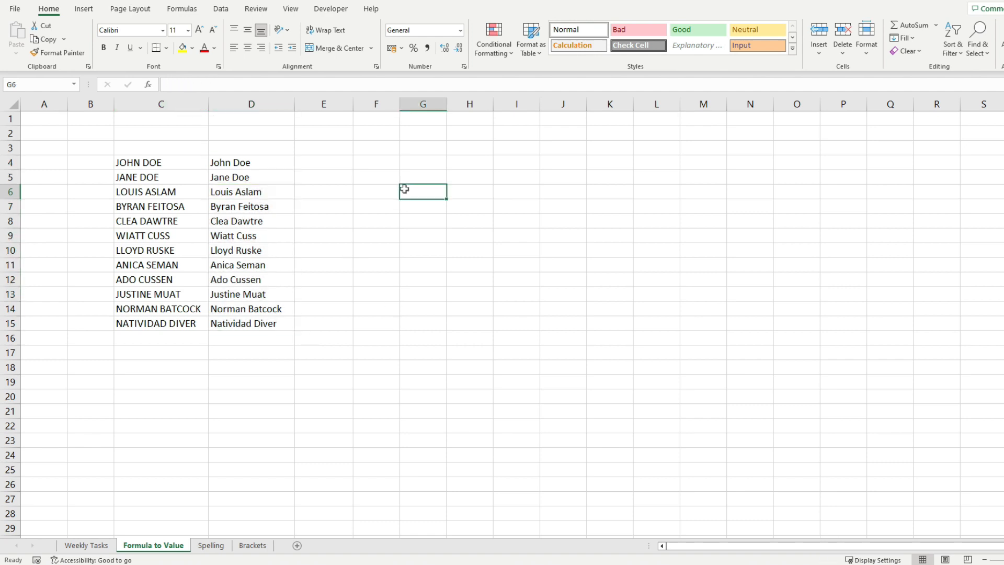
Paste the copied D4:D15 names over themselves as values only
{"action": "left_click", "coordinate": [250, 162]}
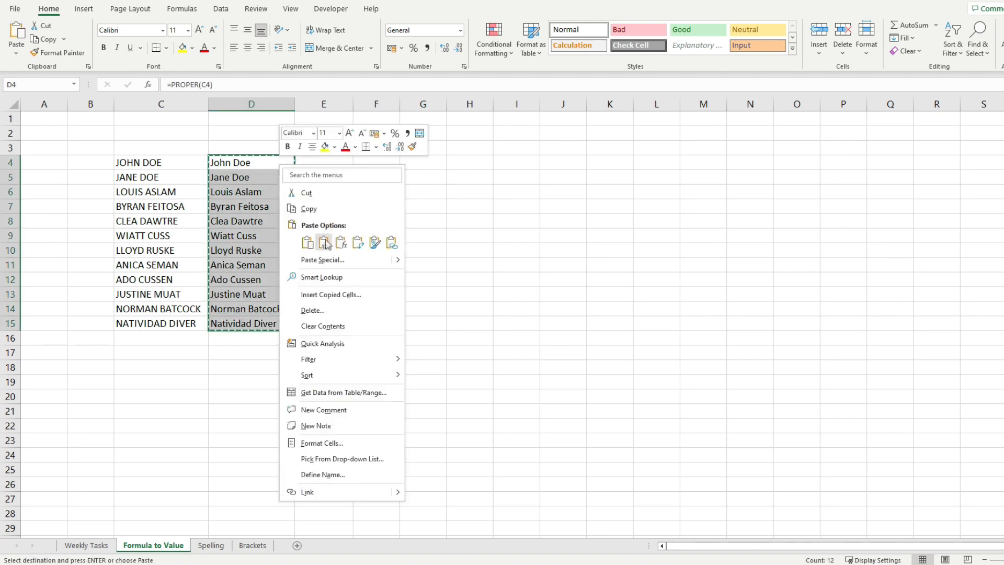
{"action": "left_click", "coordinate": [324, 242]}
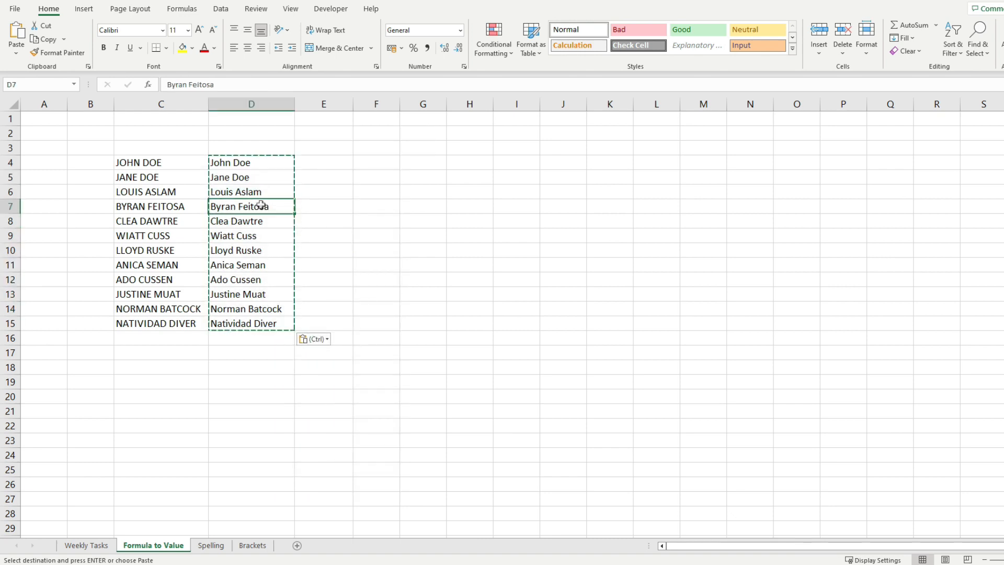